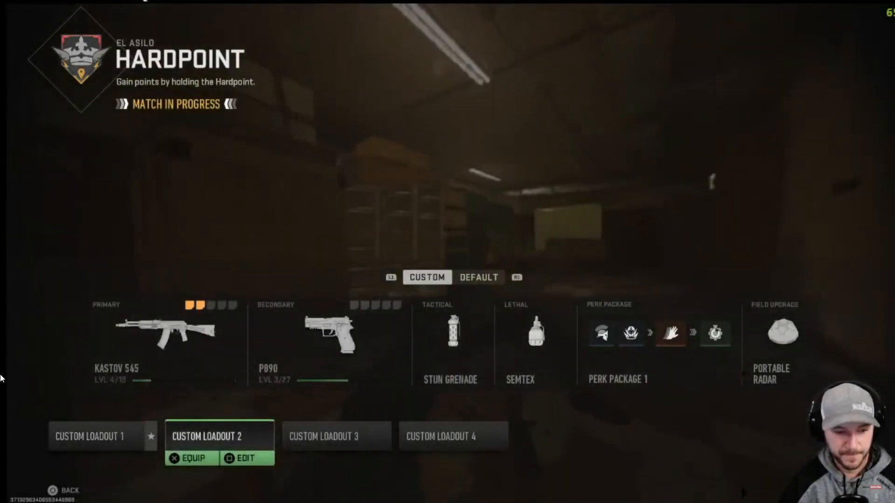
Step: Raise Modern Warfare II's Render Resolution from 39 to 61 under Graphics > Quality
{"action": "left_click", "coordinate": [190, 458]}
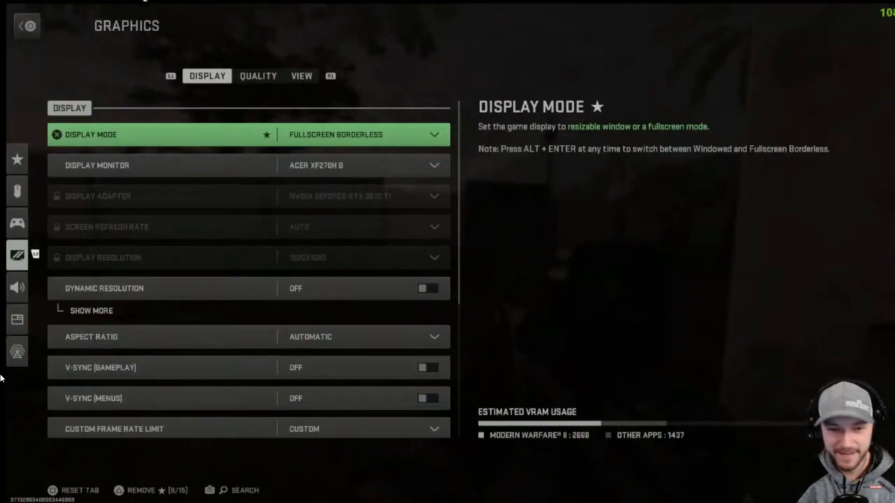
{"action": "left_click", "coordinate": [258, 76]}
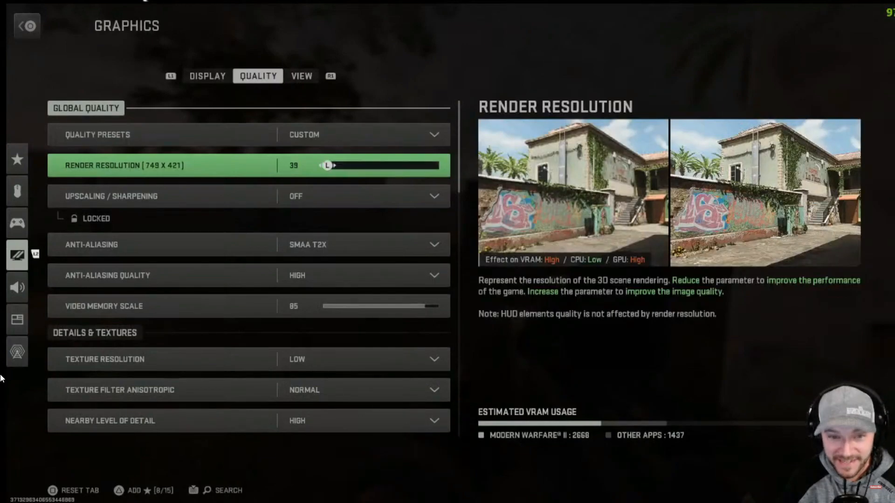
{"action": "left_click_drag", "start_coordinate": [331, 165], "coordinate": [343, 166]}
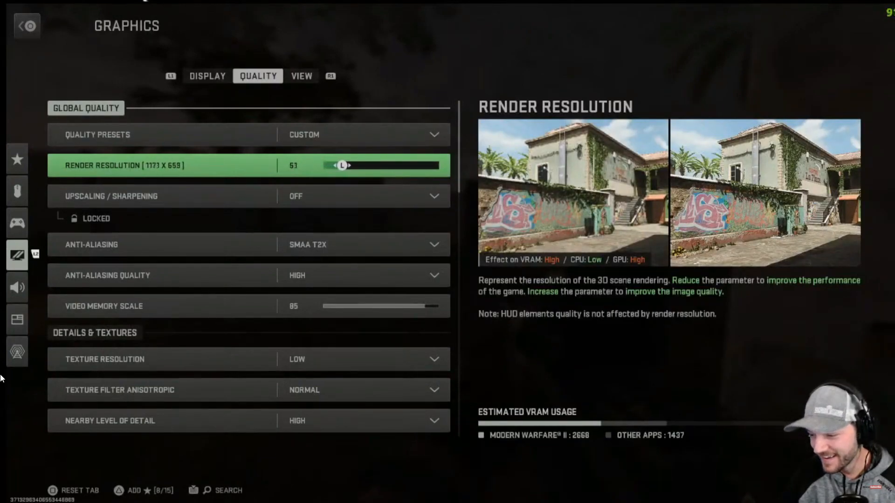
{"action": "left_click_drag", "start_coordinate": [342, 165], "coordinate": [365, 166]}
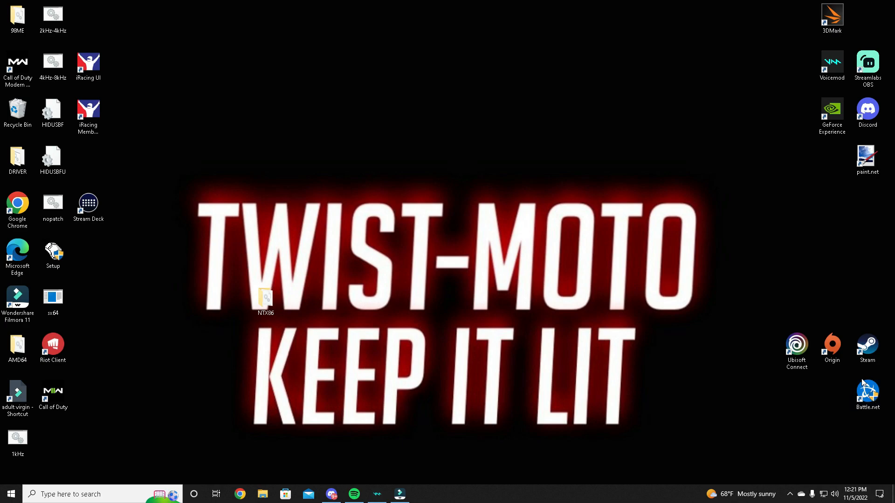
{"action": "mouse_move", "coordinate": [458, 280]}
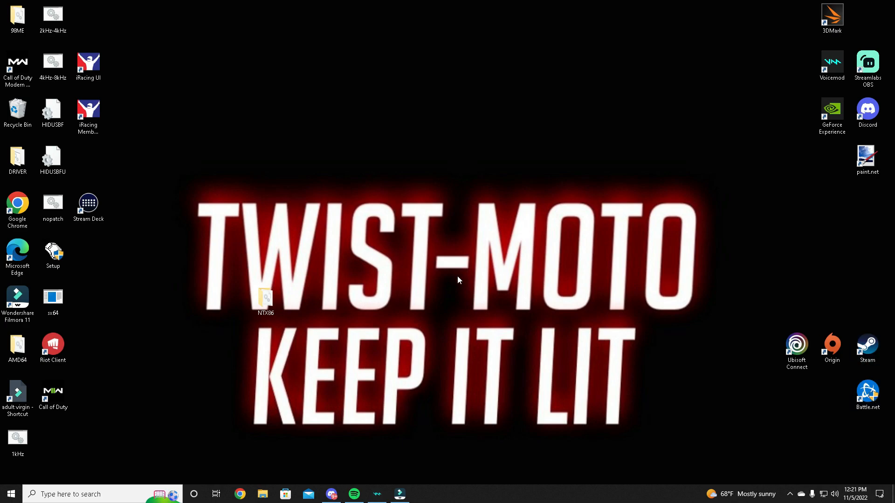
{"action": "mouse_move", "coordinate": [401, 230]}
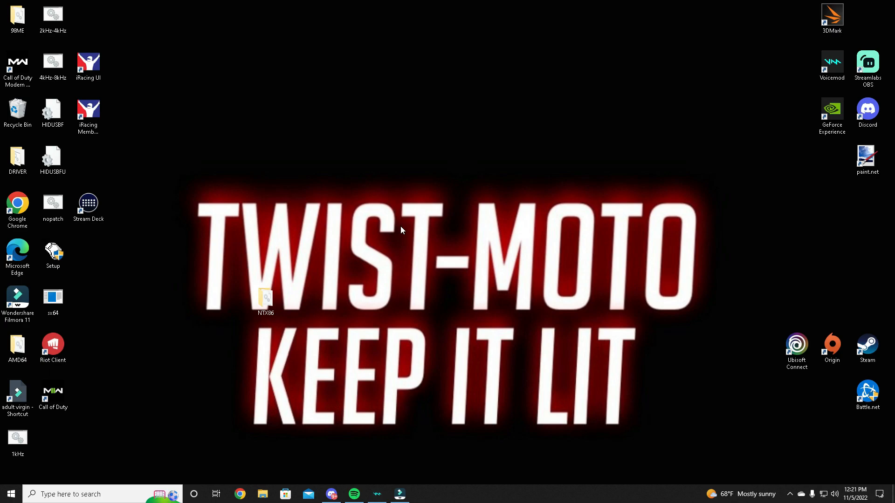
{"action": "mouse_move", "coordinate": [396, 221]}
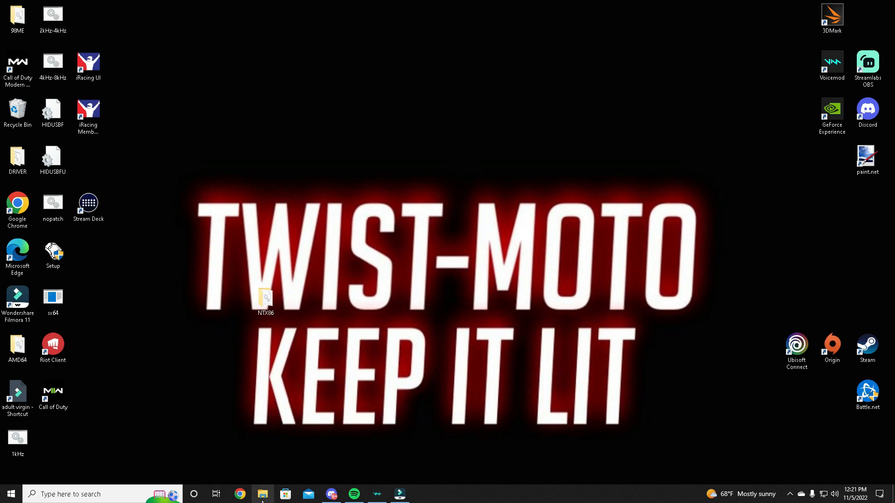
{"action": "mouse_move", "coordinate": [263, 494]}
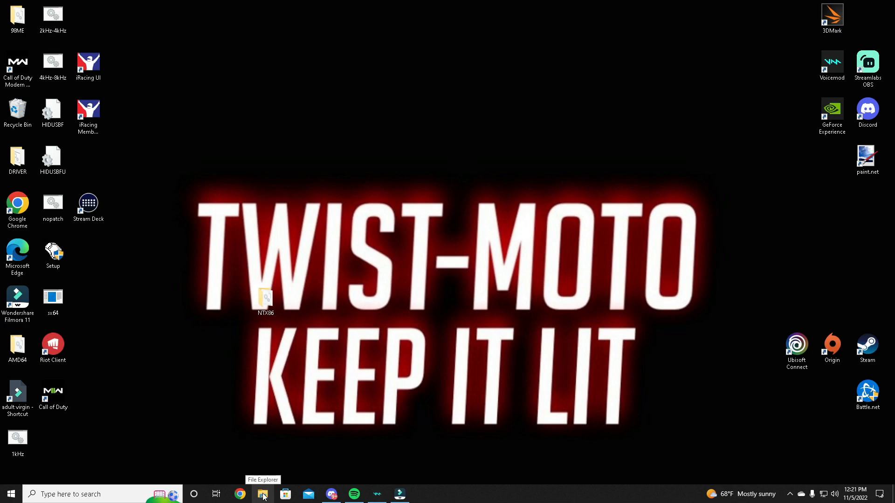
Step: Browse File Explorer to Documents\Call of Duty\players and select options.3.cod22
{"action": "left_click", "coordinate": [262, 494]}
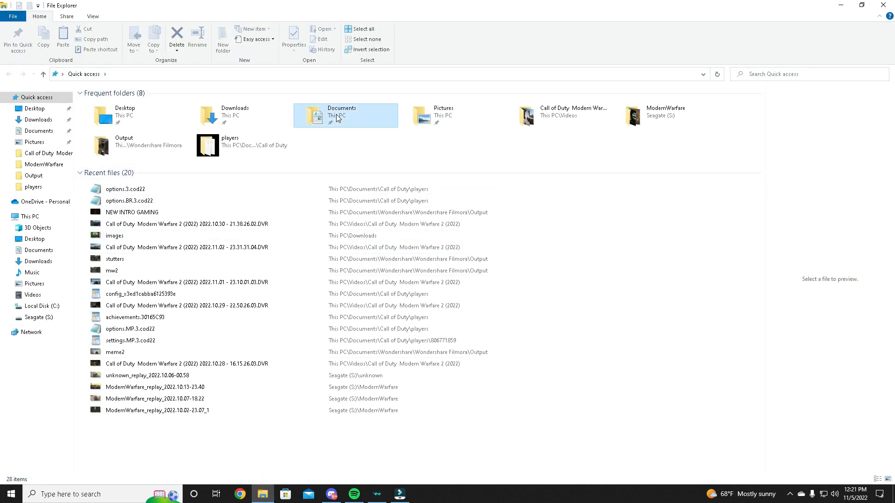
{"action": "double_click", "coordinate": [341, 115]}
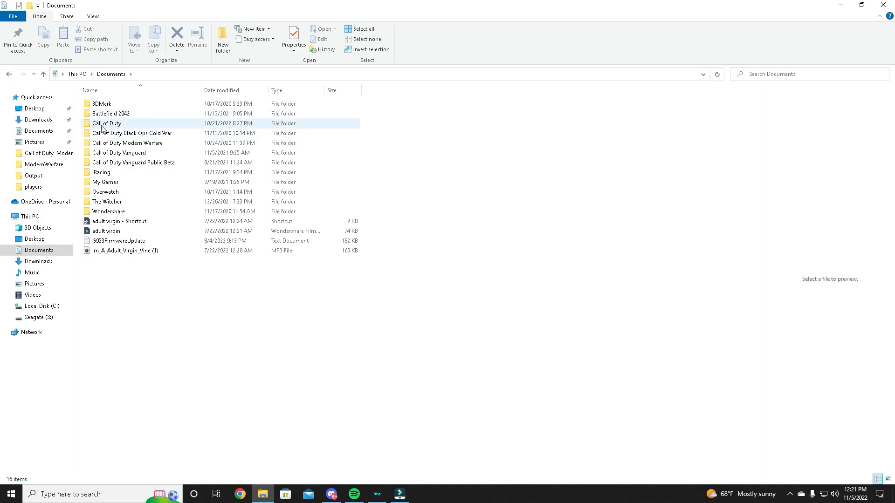
{"action": "mouse_move", "coordinate": [107, 124]}
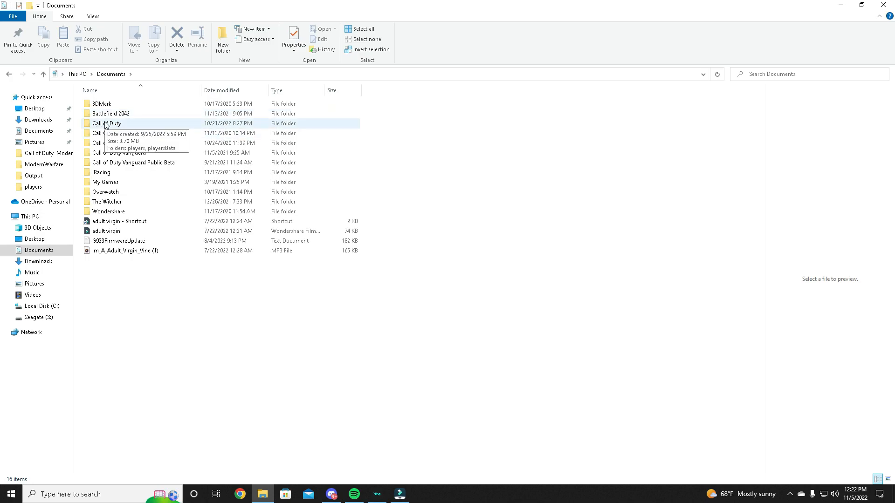
{"action": "double_click", "coordinate": [107, 123]}
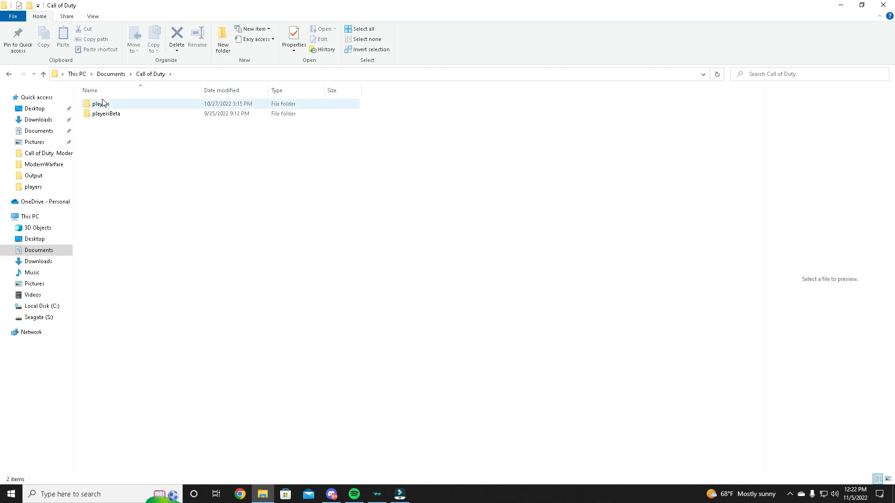
{"action": "double_click", "coordinate": [102, 103]}
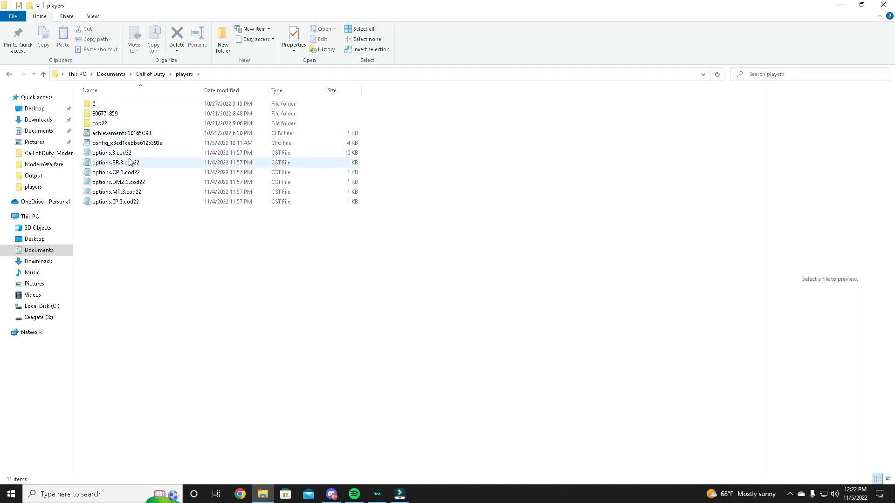
{"action": "left_click", "coordinate": [112, 152]}
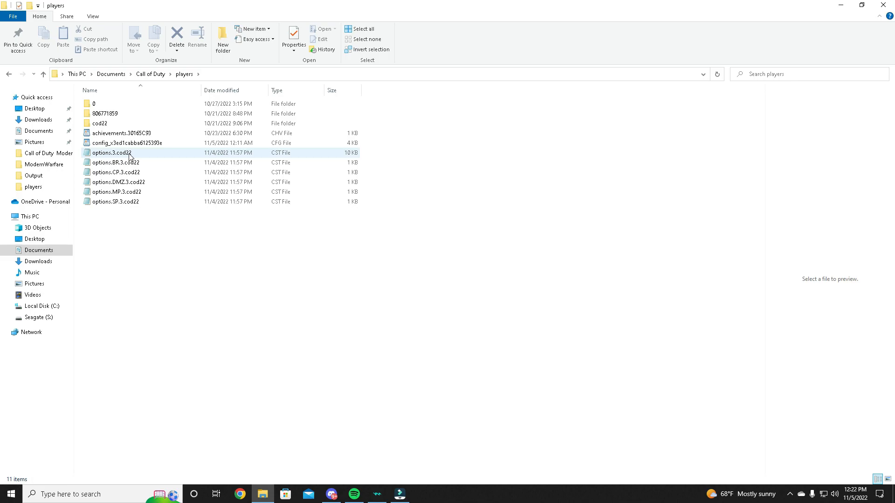
Step: Set the Read-only attribute on options.3.cod22 in its Properties and confirm
{"action": "right_click", "coordinate": [130, 153]}
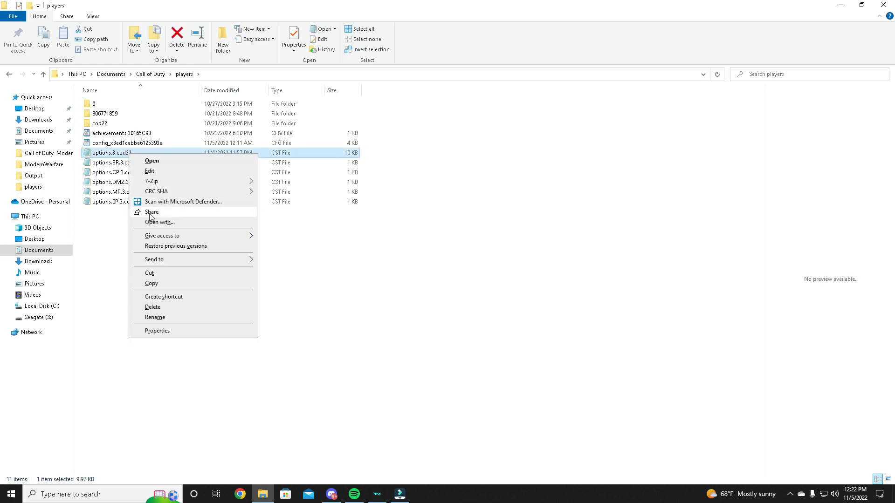
{"action": "left_click", "coordinate": [157, 330]}
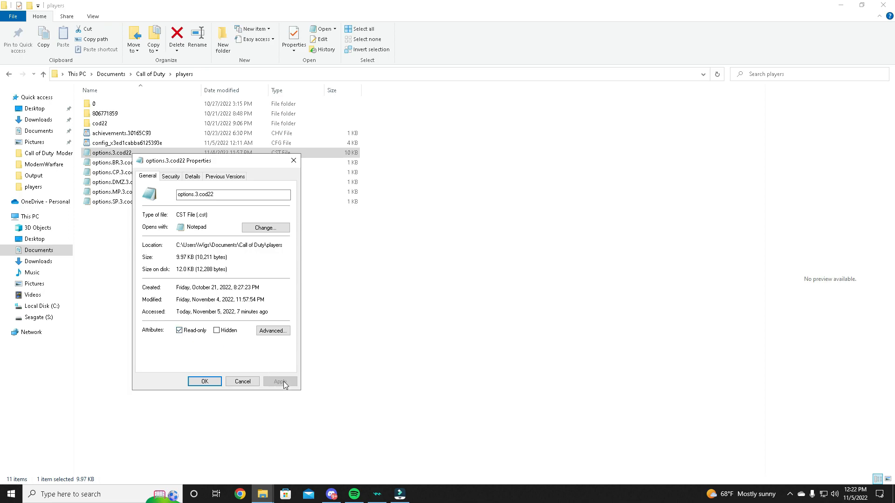
{"action": "left_click", "coordinate": [203, 381]}
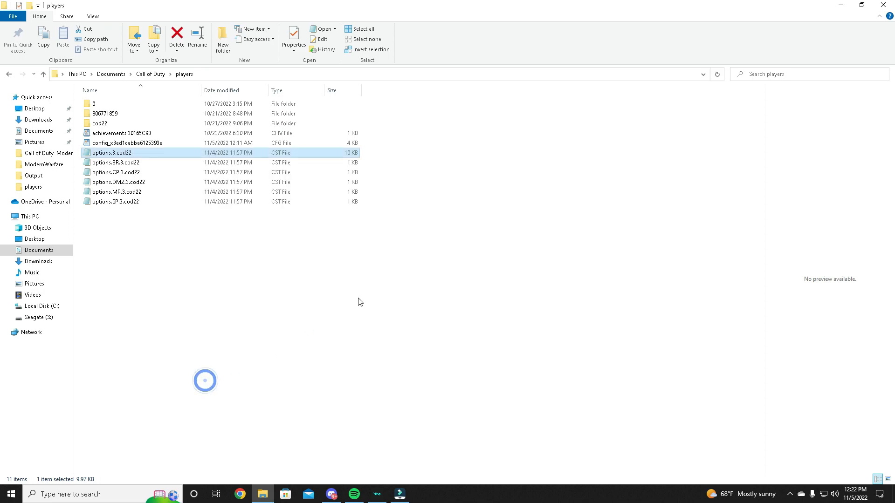